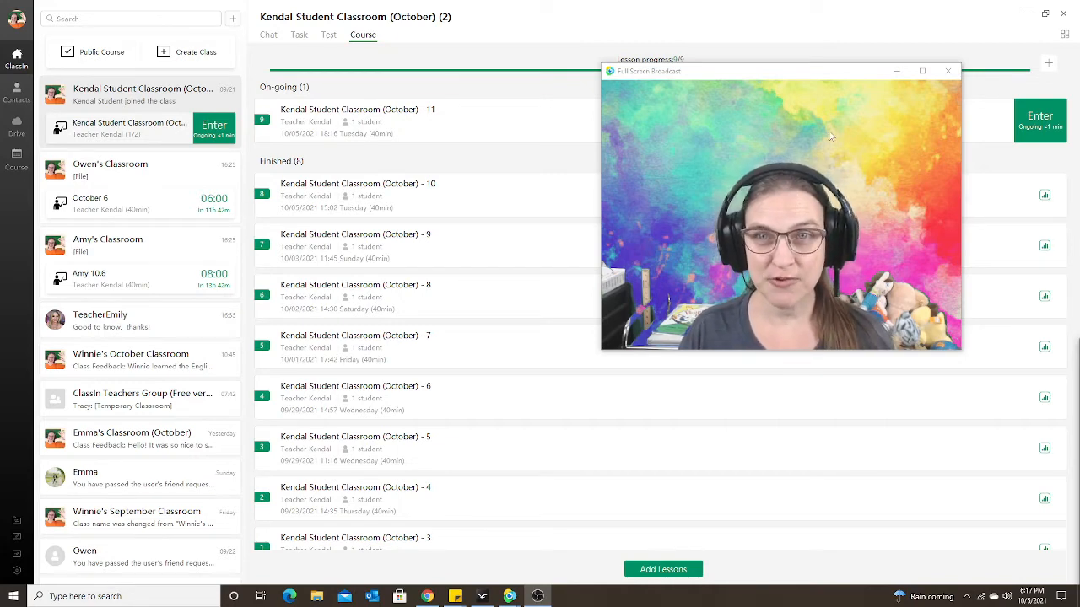
mouse_move(848, 158)
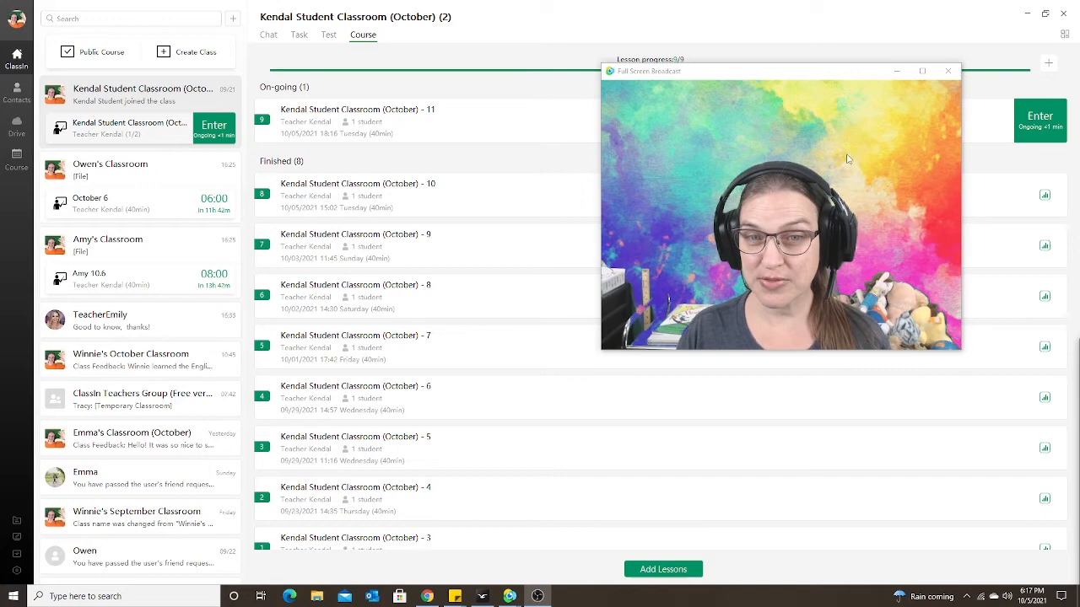
mouse_move(848, 170)
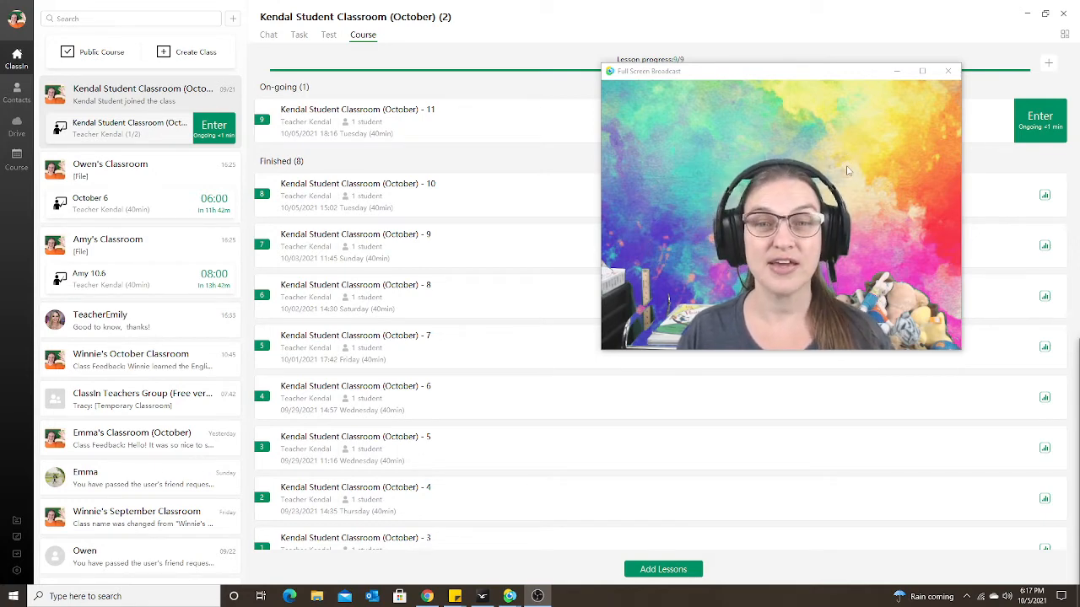
mouse_move(859, 141)
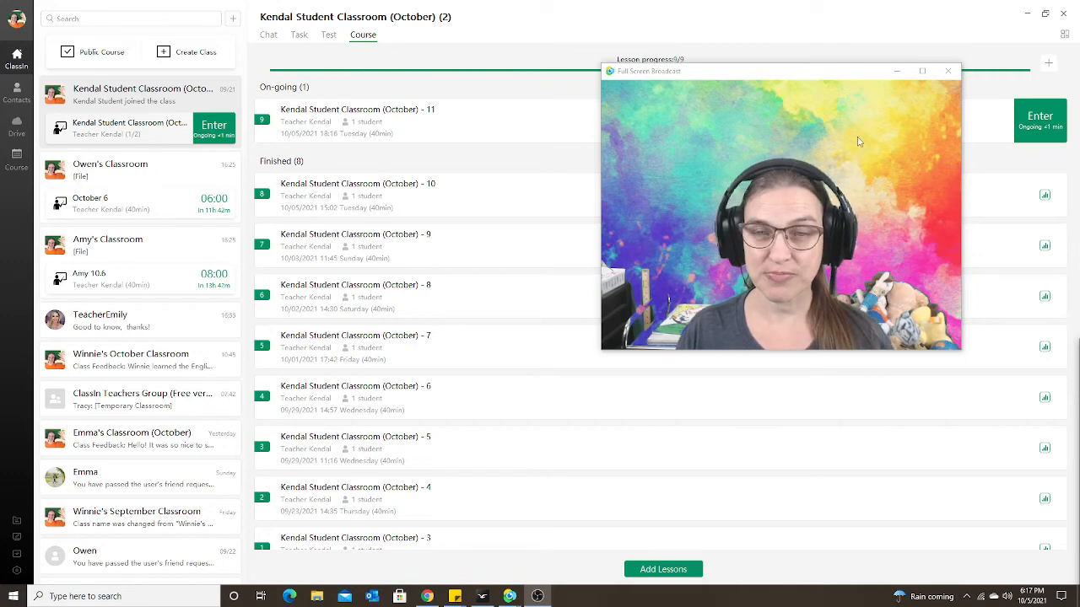
Show the courseware Drive and review its supported video file formats.
left_click(947, 71)
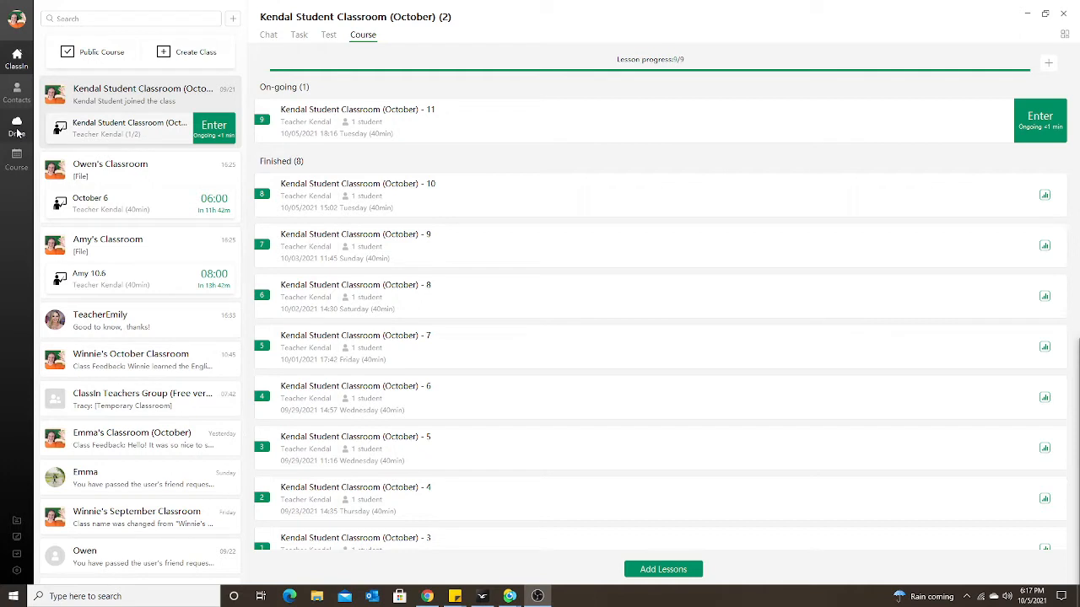
left_click(17, 124)
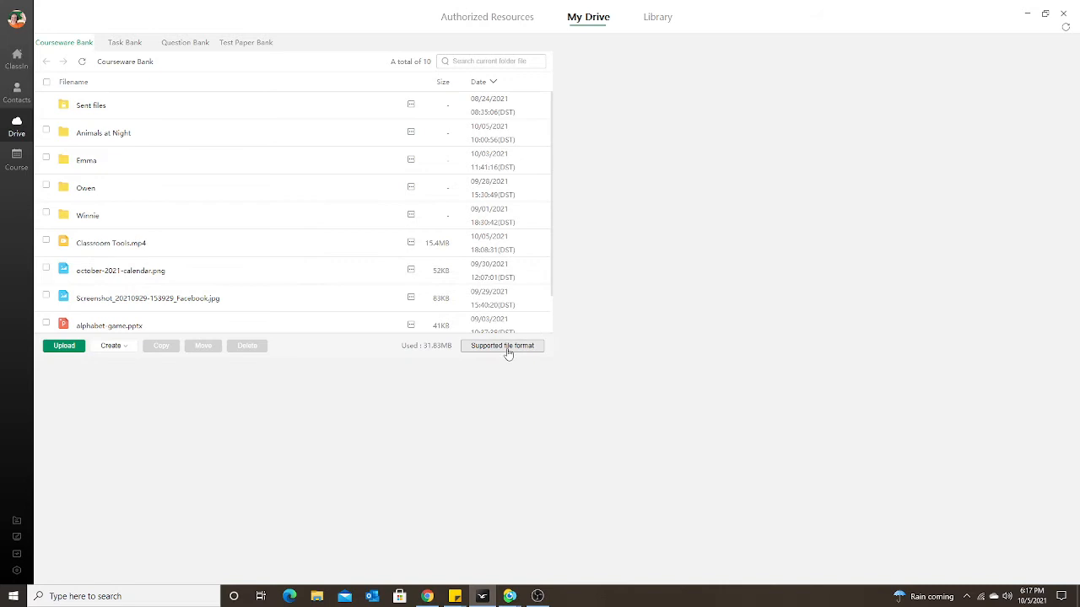
left_click(502, 345)
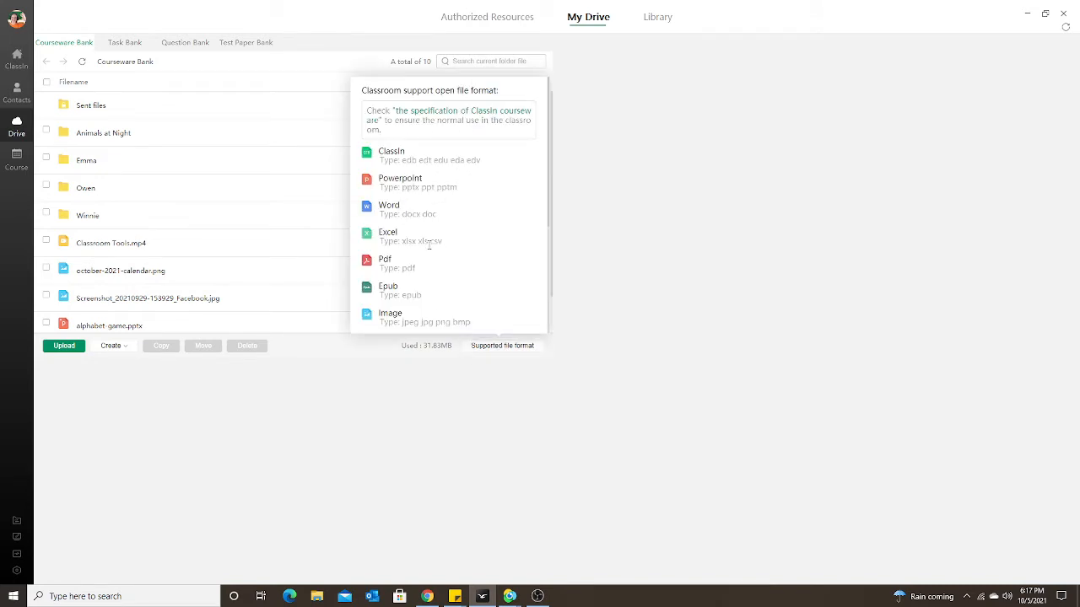
scroll("down", 3)
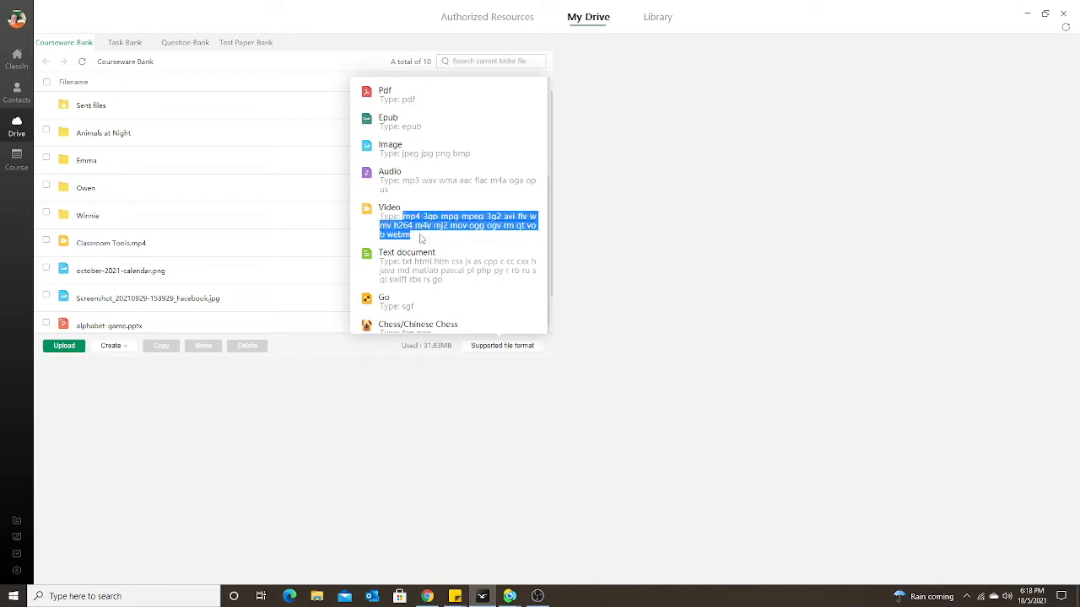
mouse_move(433, 242)
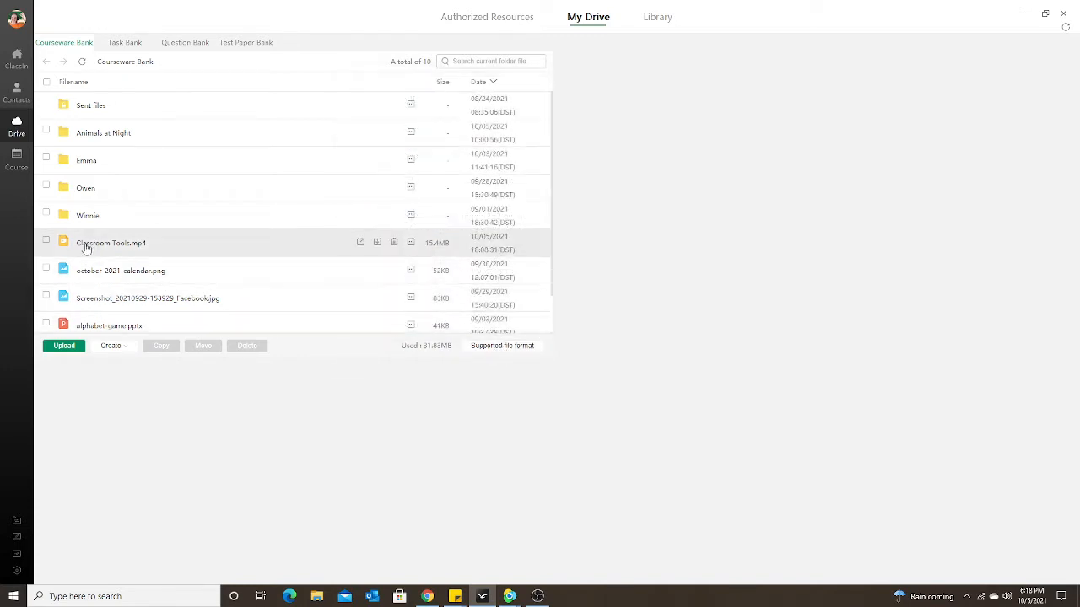
mouse_move(141, 253)
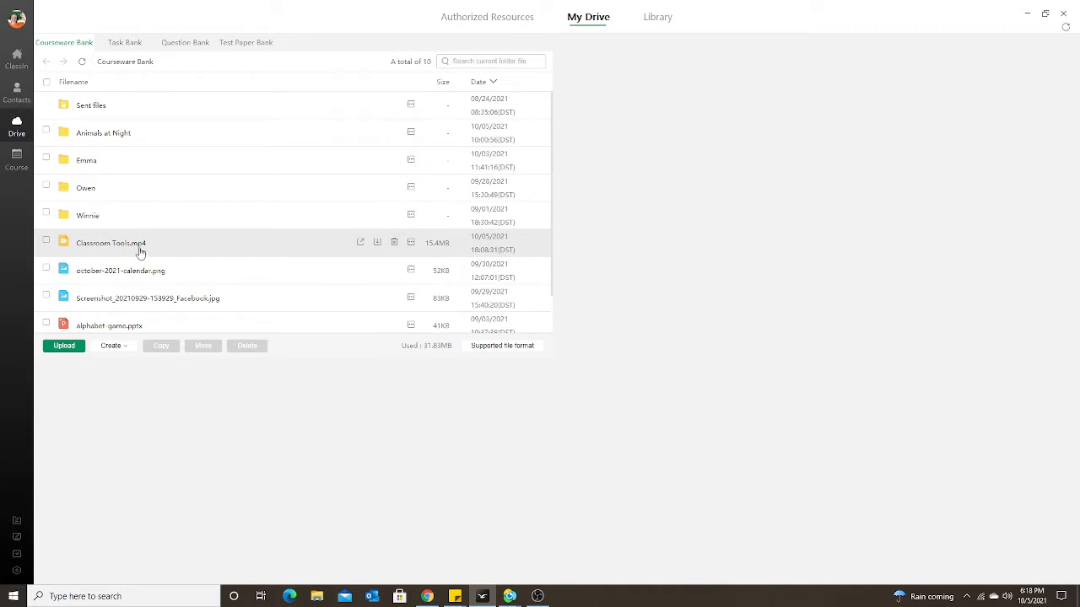
mouse_move(143, 257)
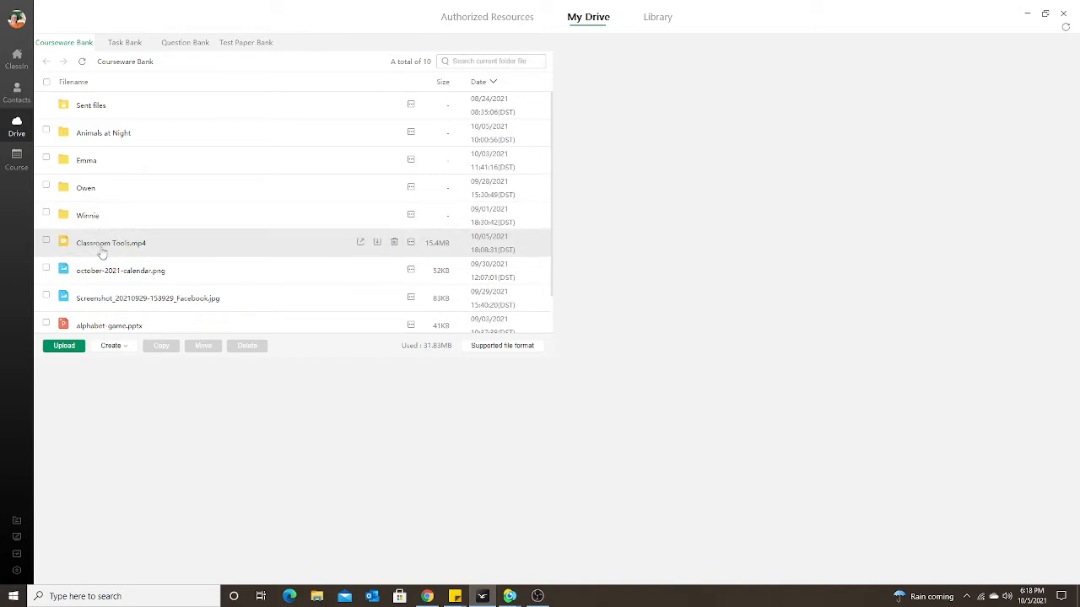
mouse_move(129, 250)
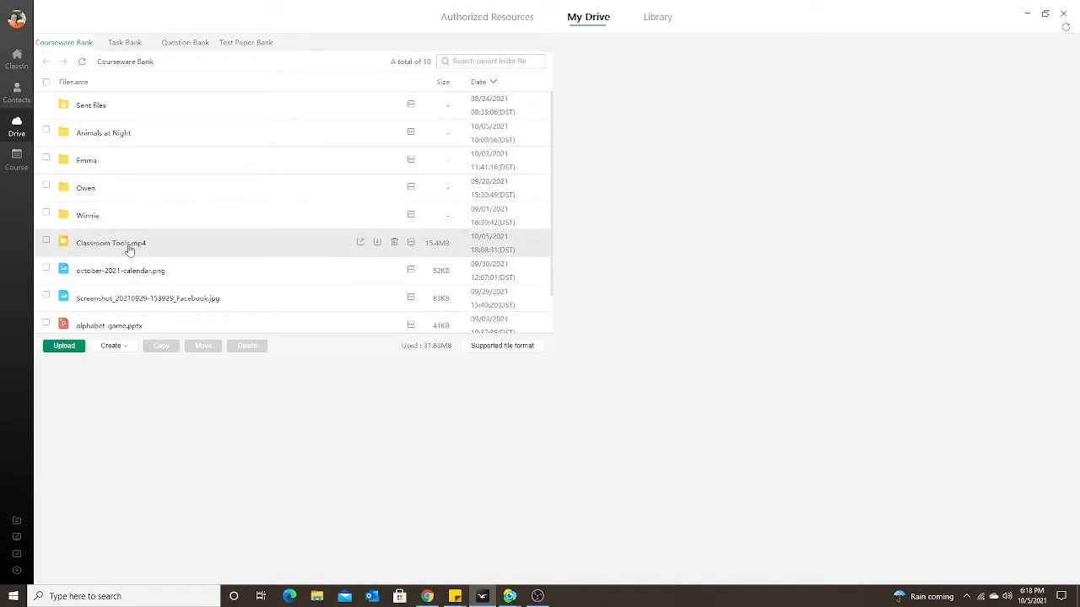
mouse_move(17, 59)
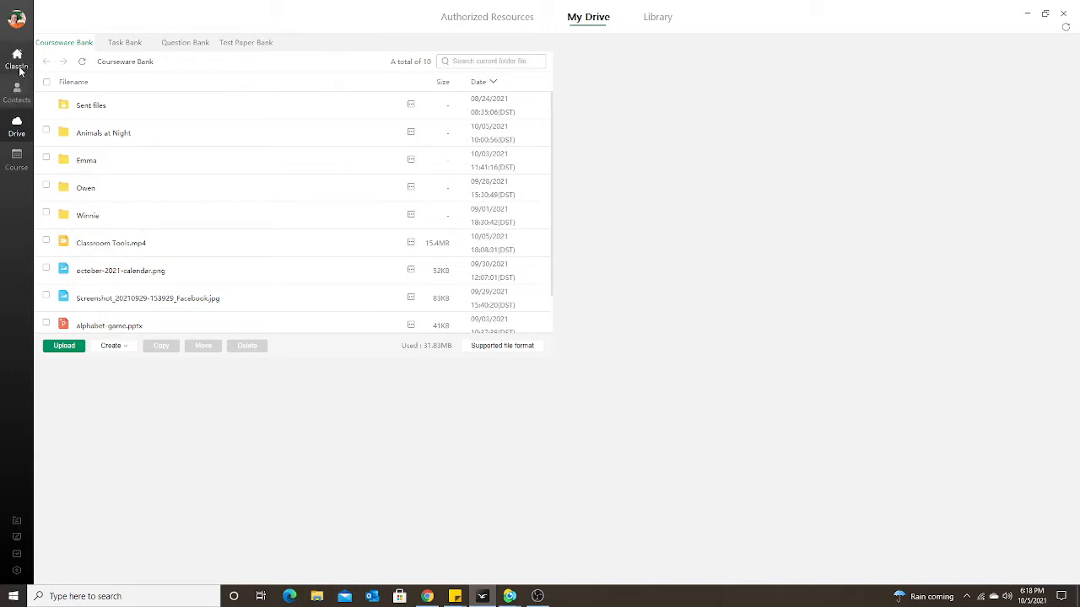
Join the ongoing lesson 11 Kendal Student Classroom from the class list.
left_click(16, 58)
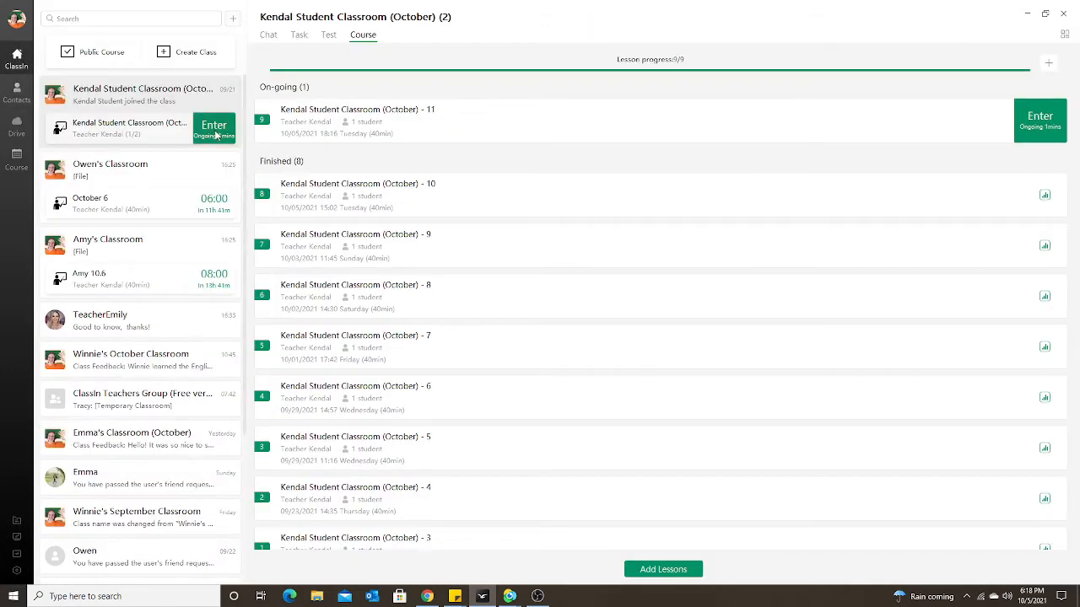
mouse_move(1040, 120)
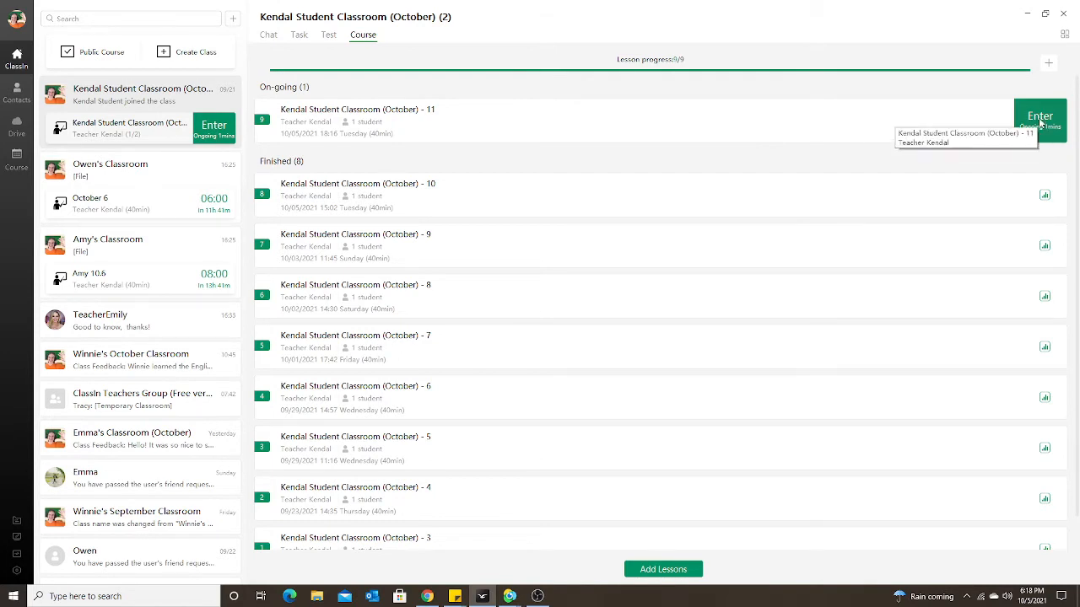
left_click(1040, 116)
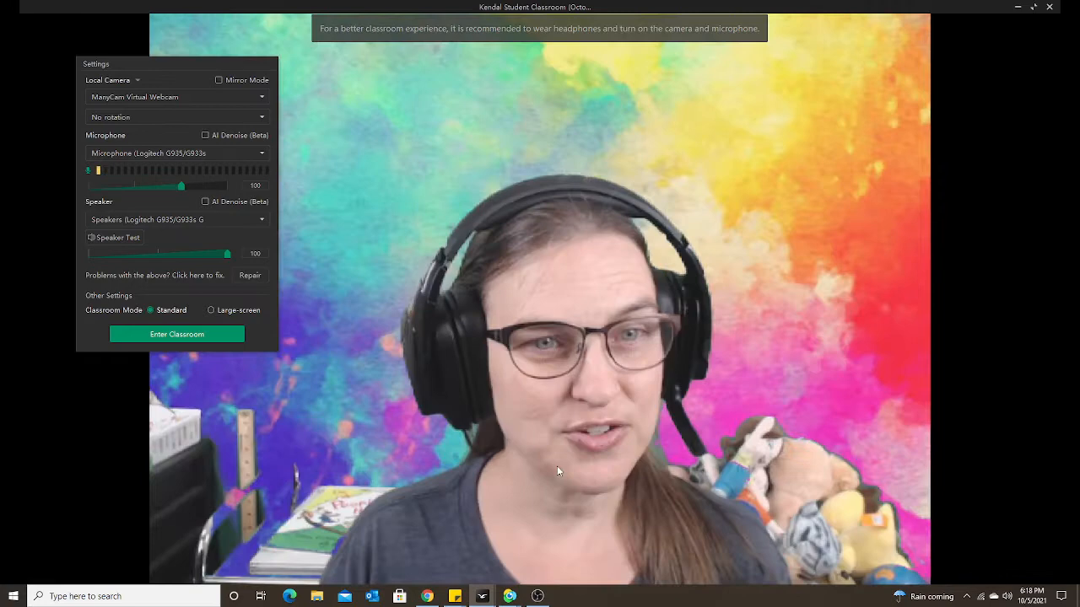
left_click(176, 334)
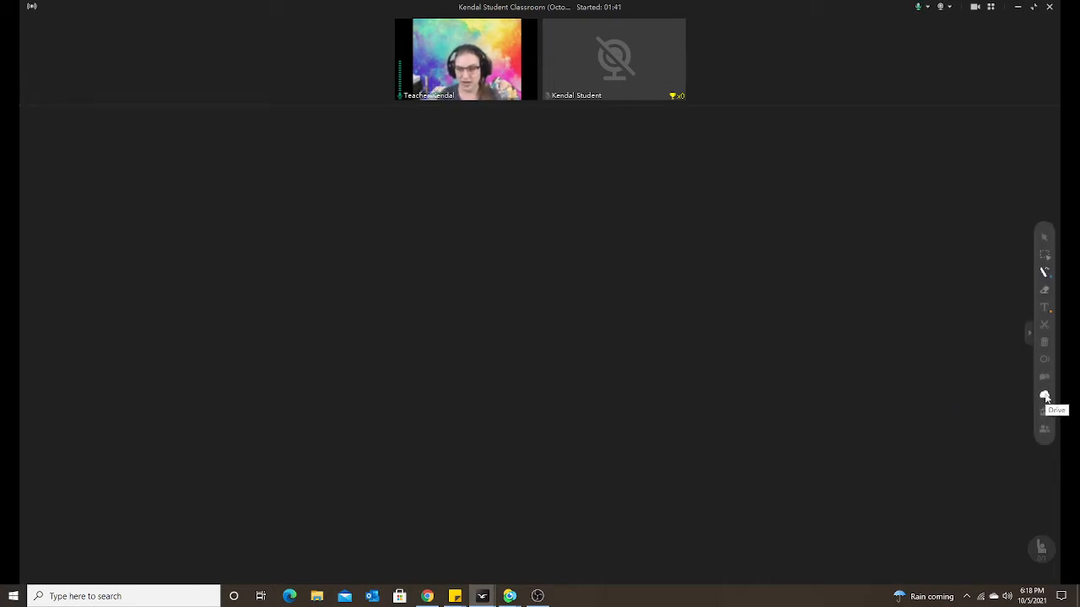
Open Classroom Tools.mp4 from the classroom drive onto the board.
left_click(1043, 394)
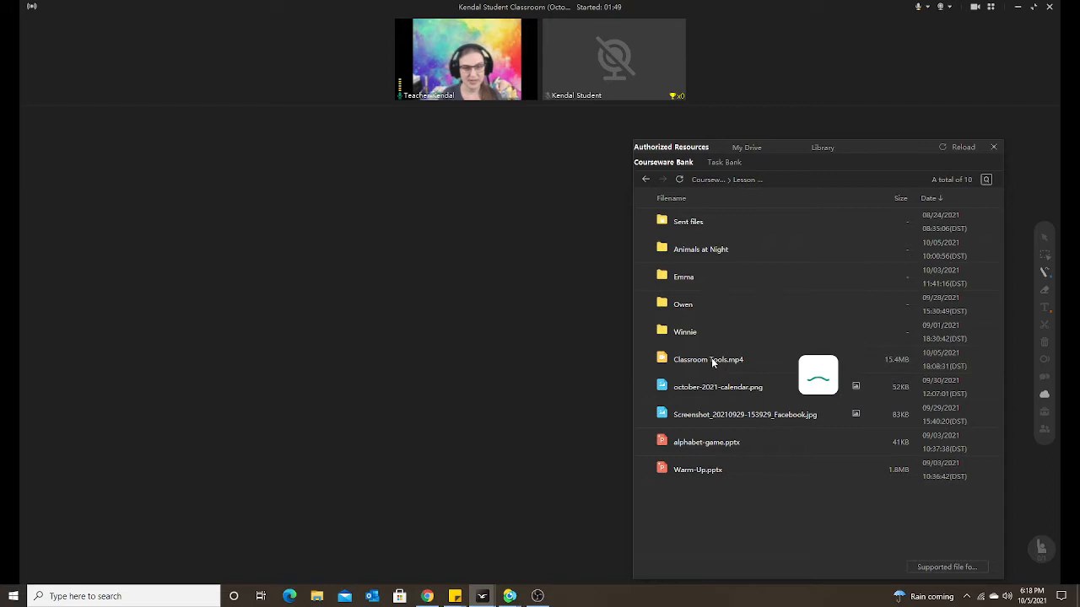
double_click(709, 359)
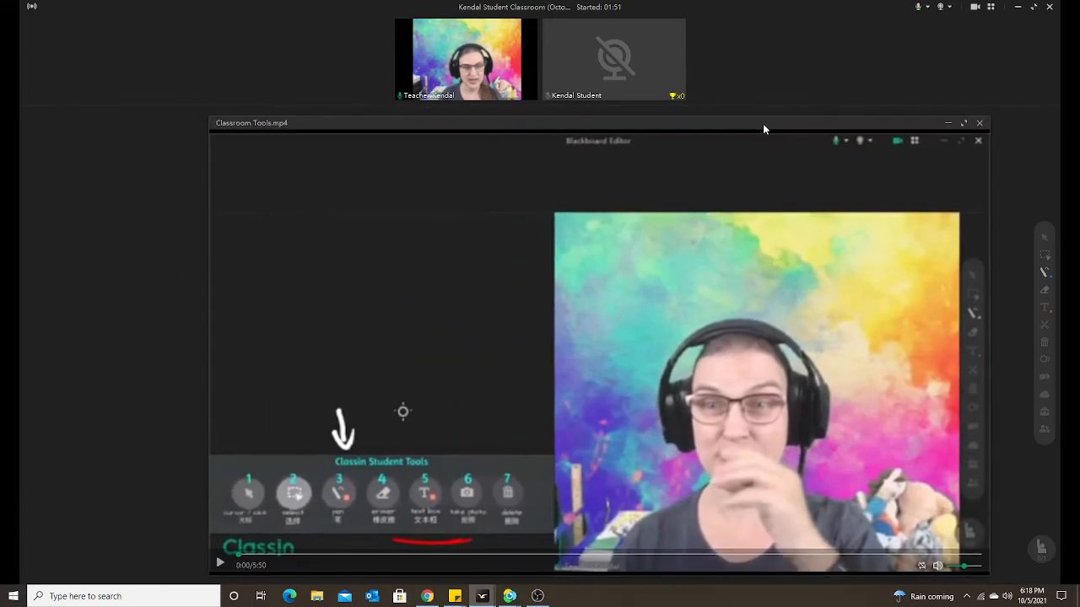
mouse_move(728, 179)
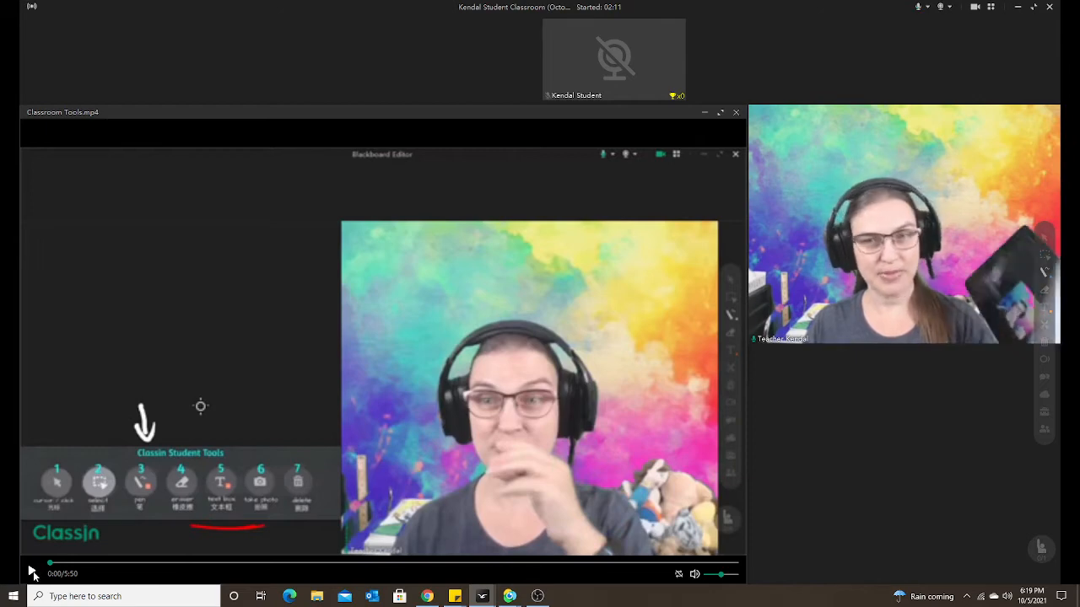
Play Classroom Tools.mp4 briefly and pause it at 0:06.
left_click(32, 573)
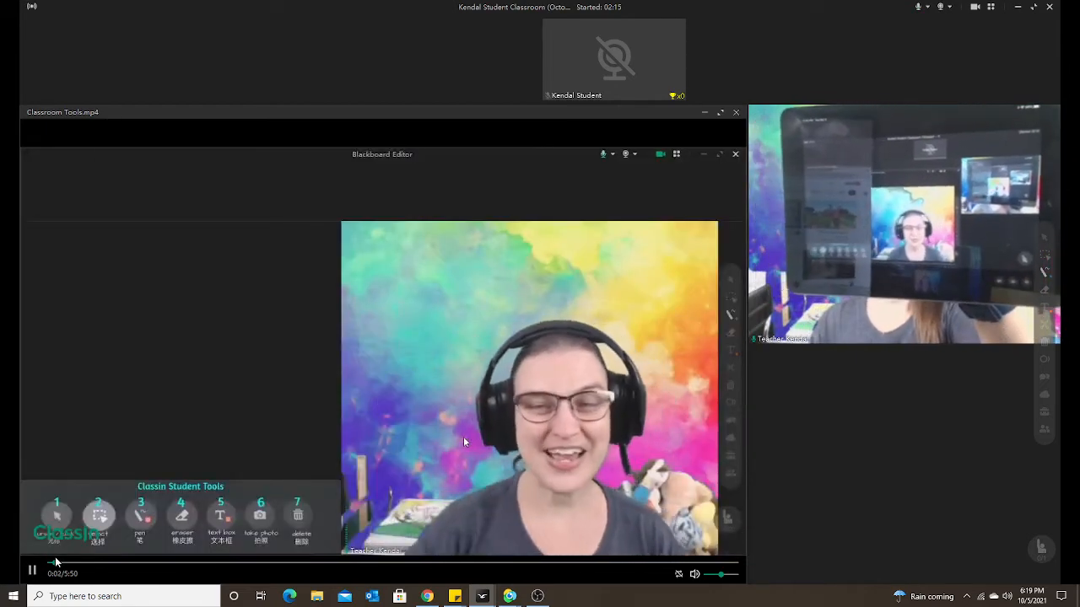
left_click(33, 573)
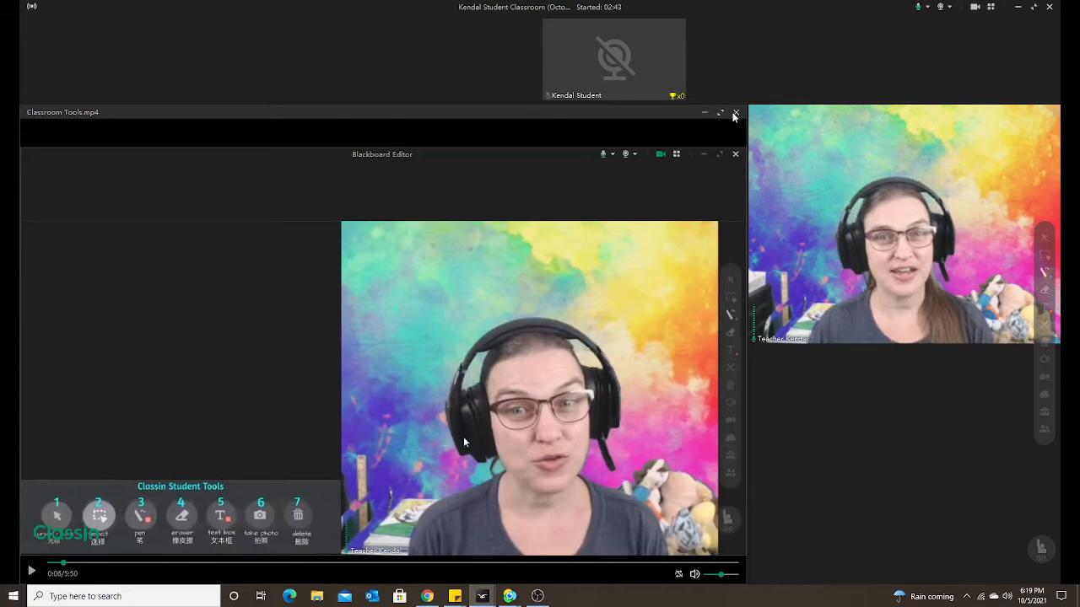
left_click(735, 112)
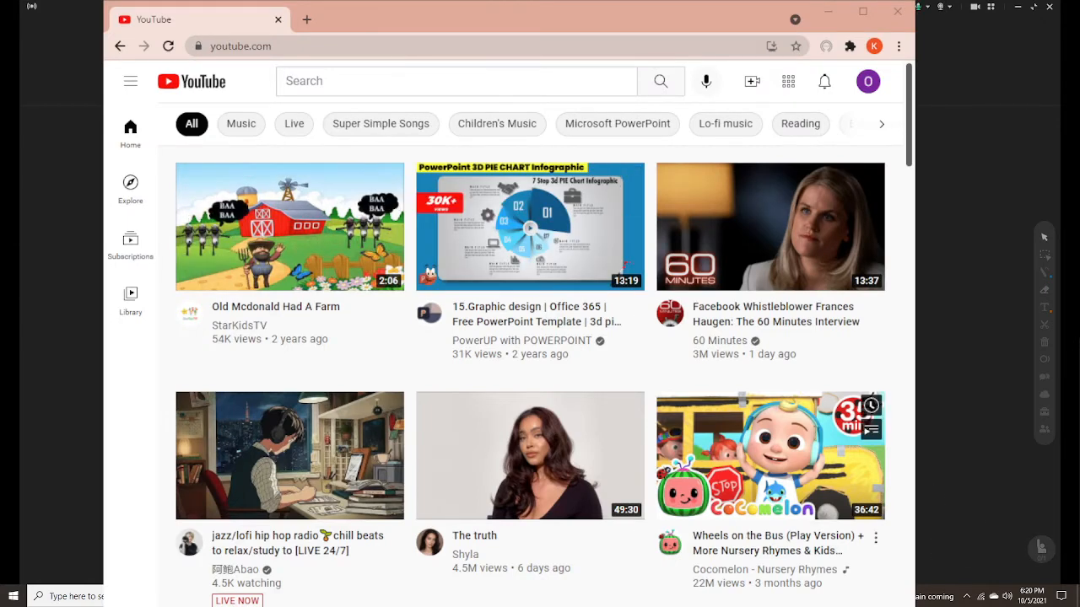
mouse_move(530, 455)
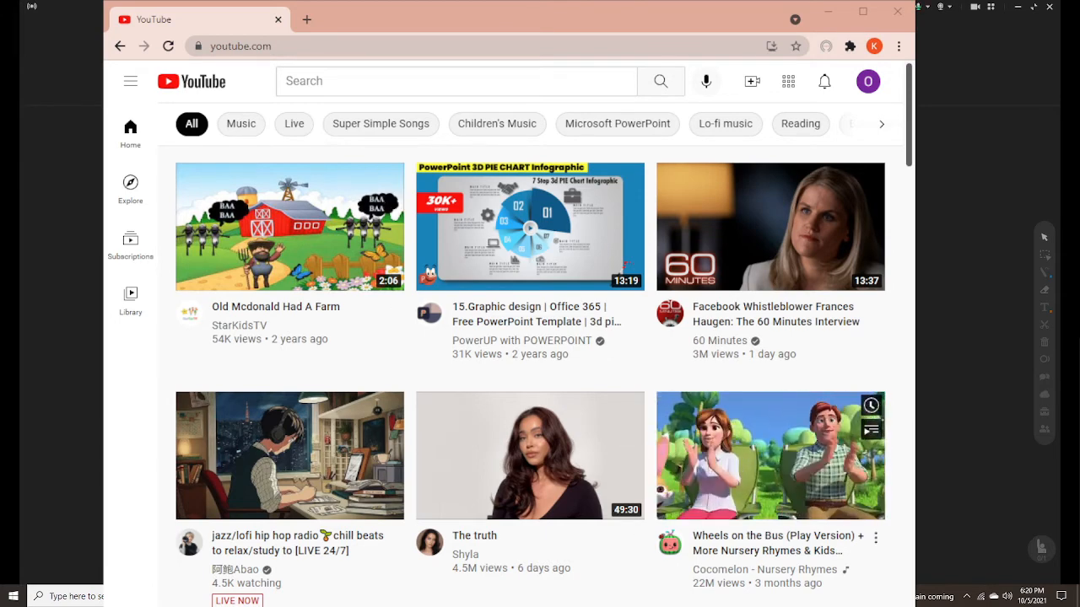
Open the Wheels on the Bus (Play Version) video, pause its ad, and select its URL.
left_click(769, 456)
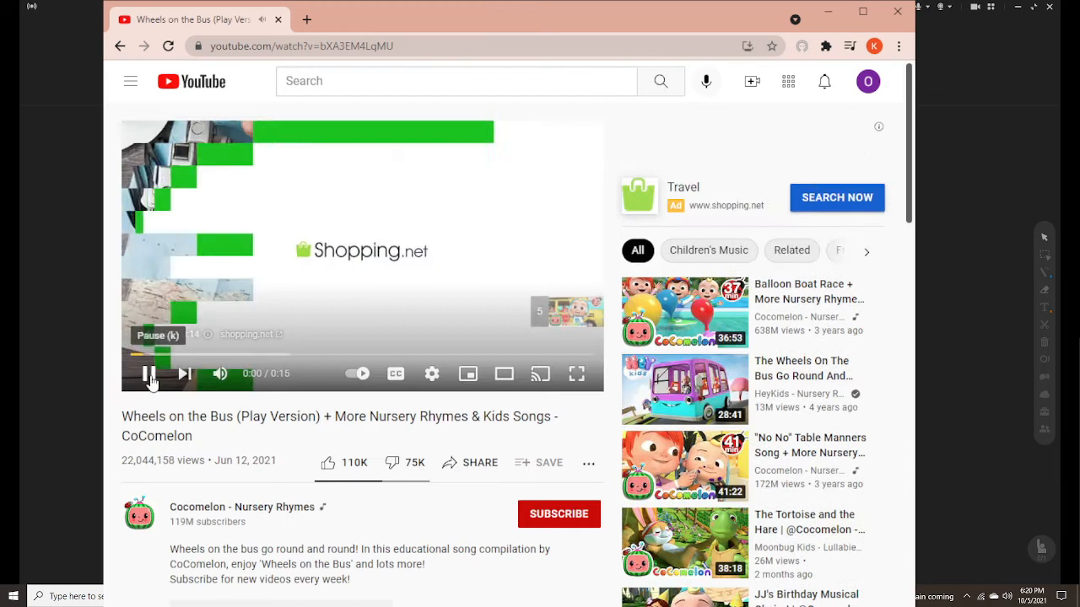
left_click(148, 374)
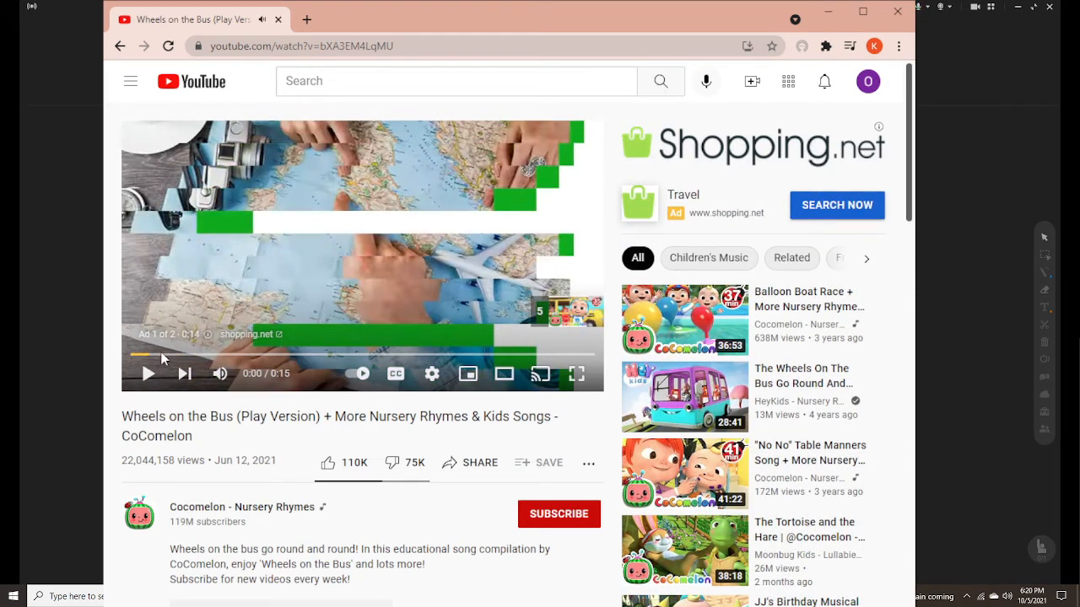
mouse_move(518, 520)
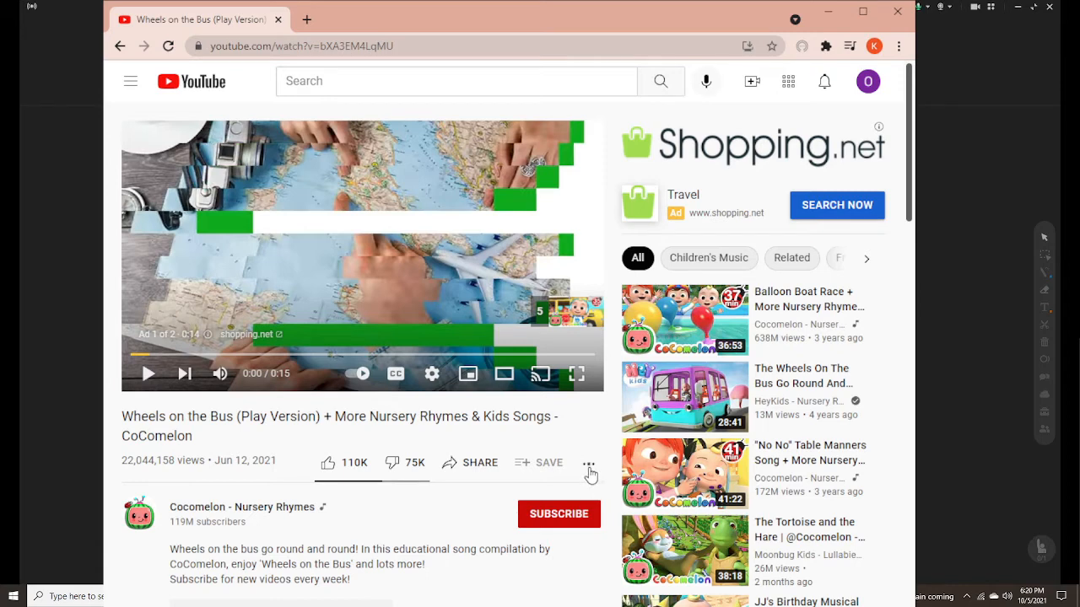
mouse_move(432, 374)
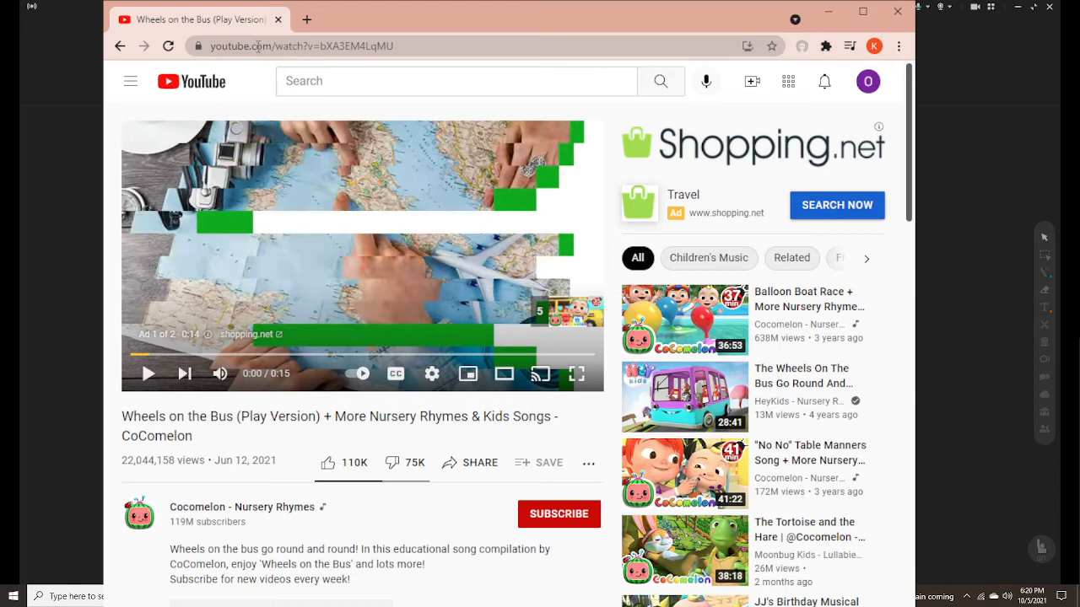
left_click(302, 45)
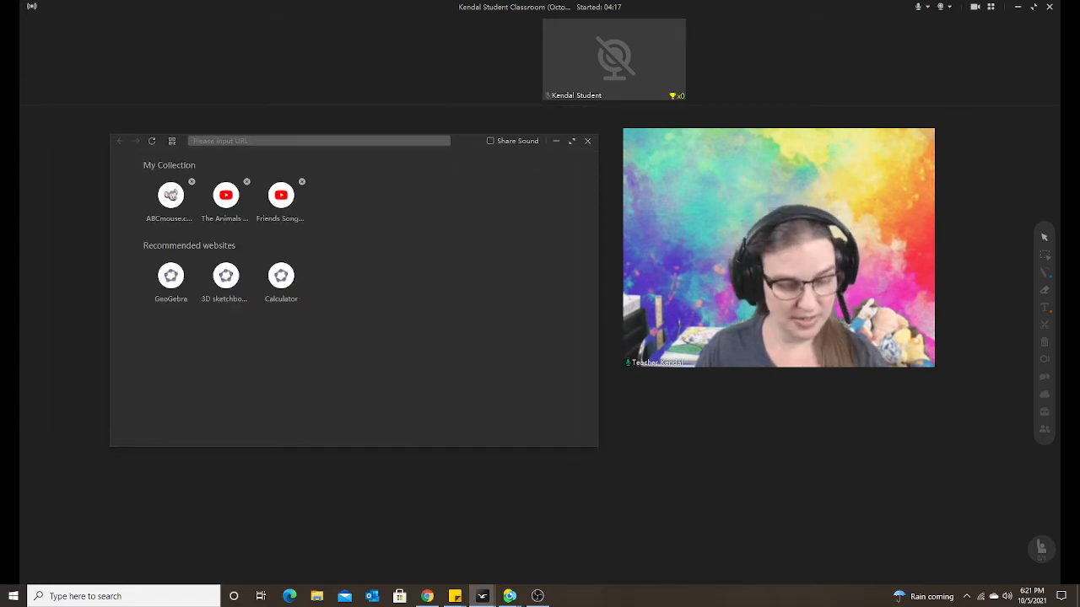
type("https://www.youtube.com/watch?v=bXA3EM4LqMU")
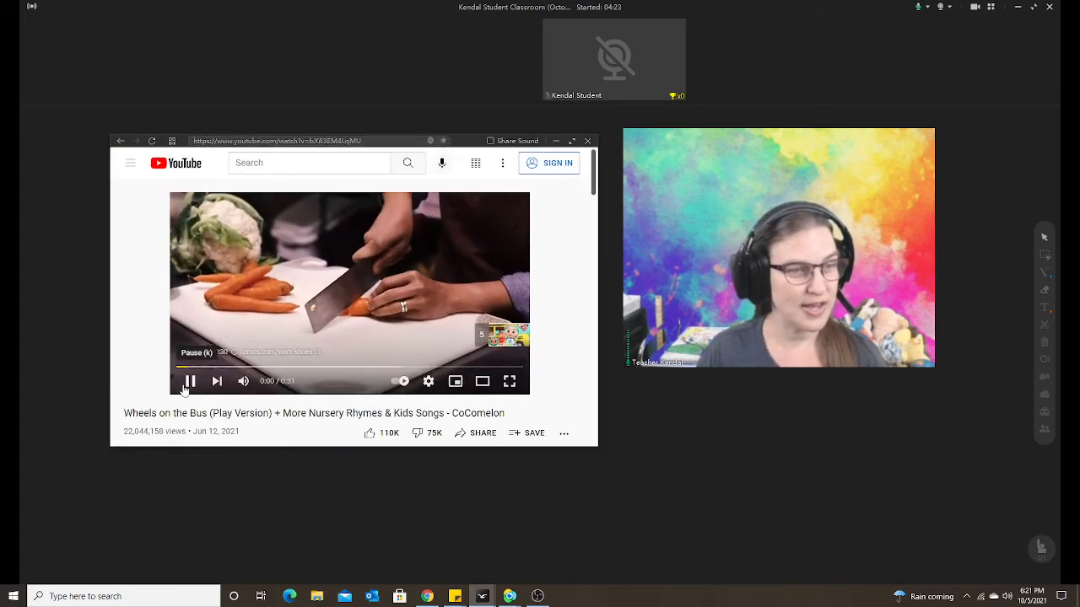
Pause the ad and save the Wheels on the Bus page to My Collection.
left_click(190, 380)
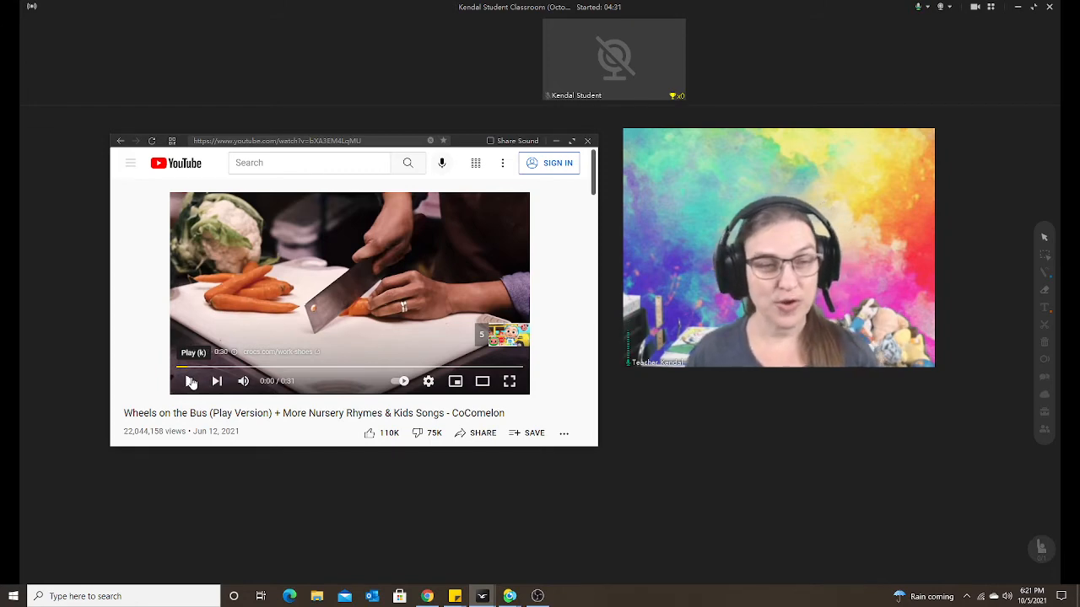
left_click(190, 380)
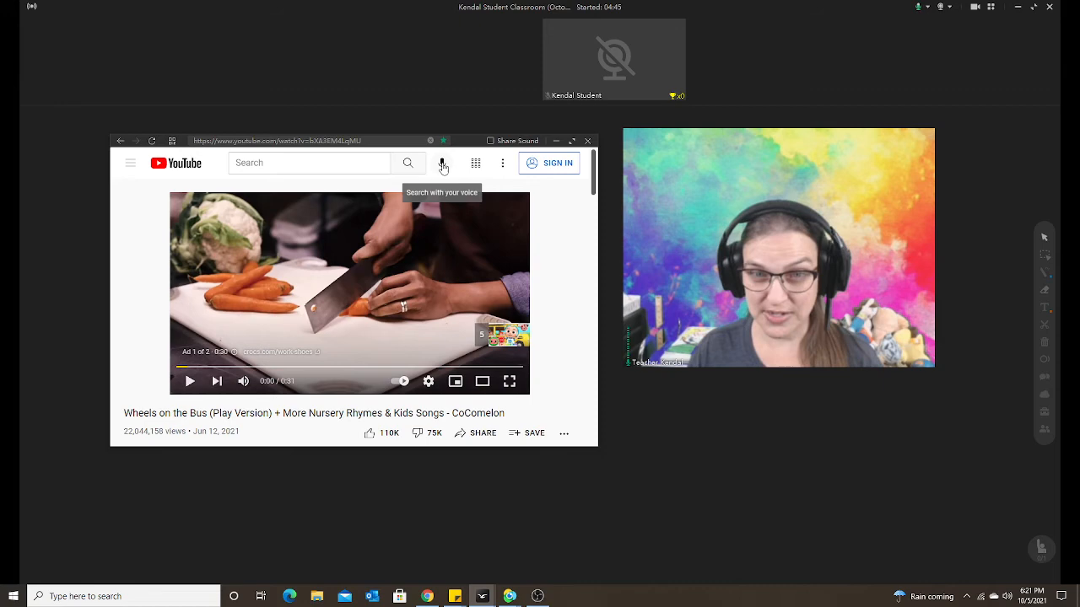
mouse_move(431, 245)
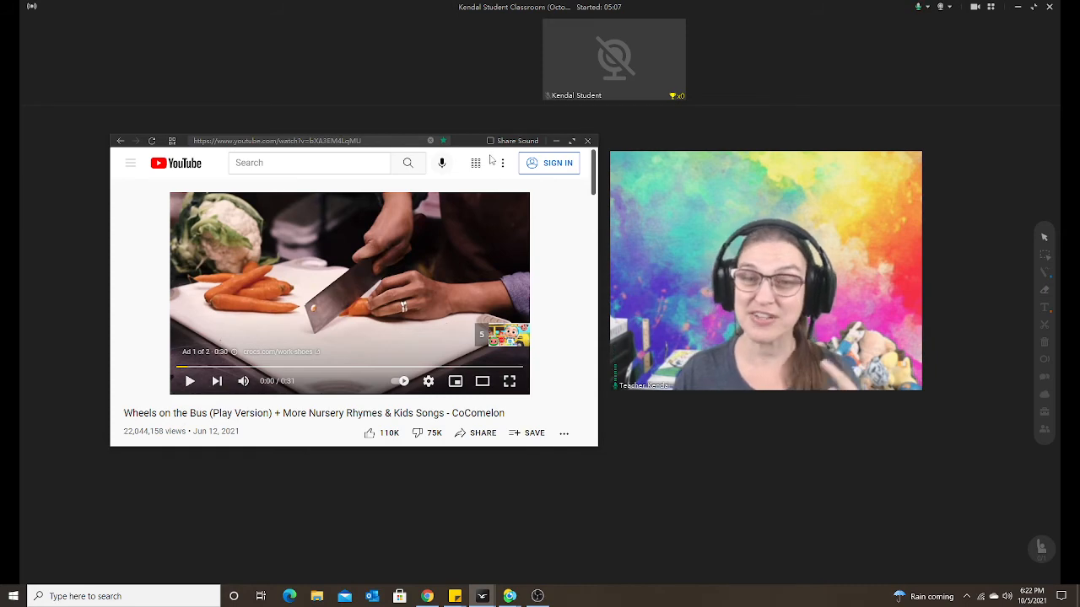
mouse_move(487, 162)
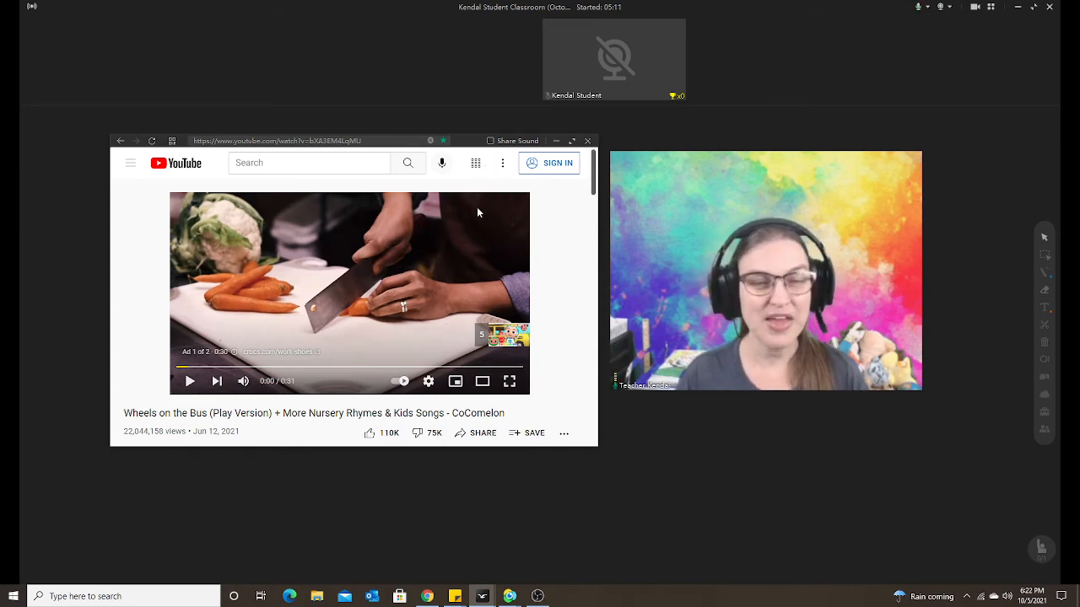
mouse_move(498, 356)
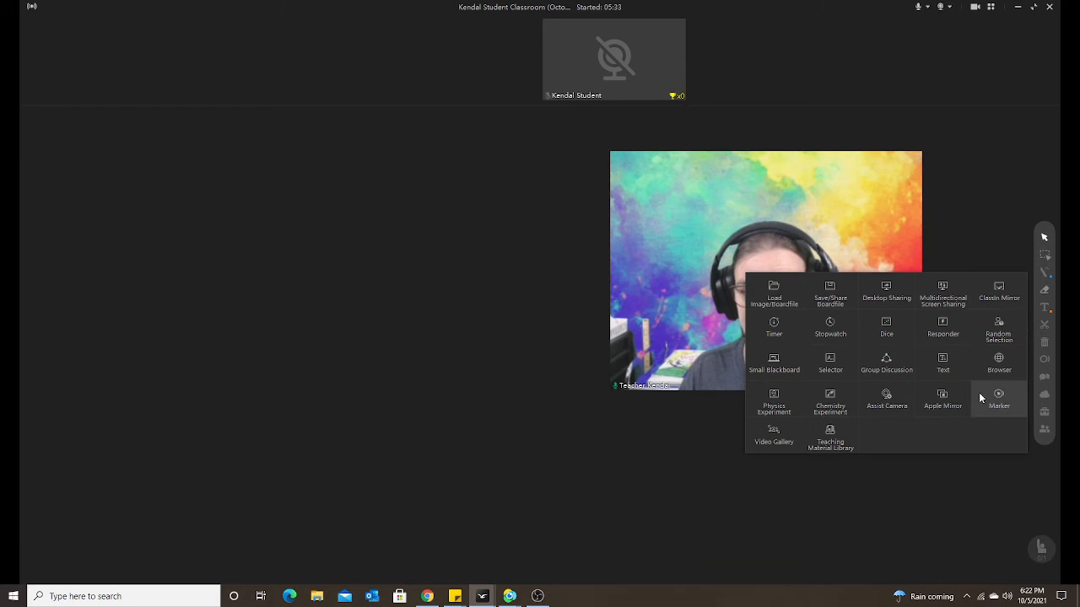
Reopen the in-class browser and load Wheels on the Bus from My Collection.
left_click(999, 362)
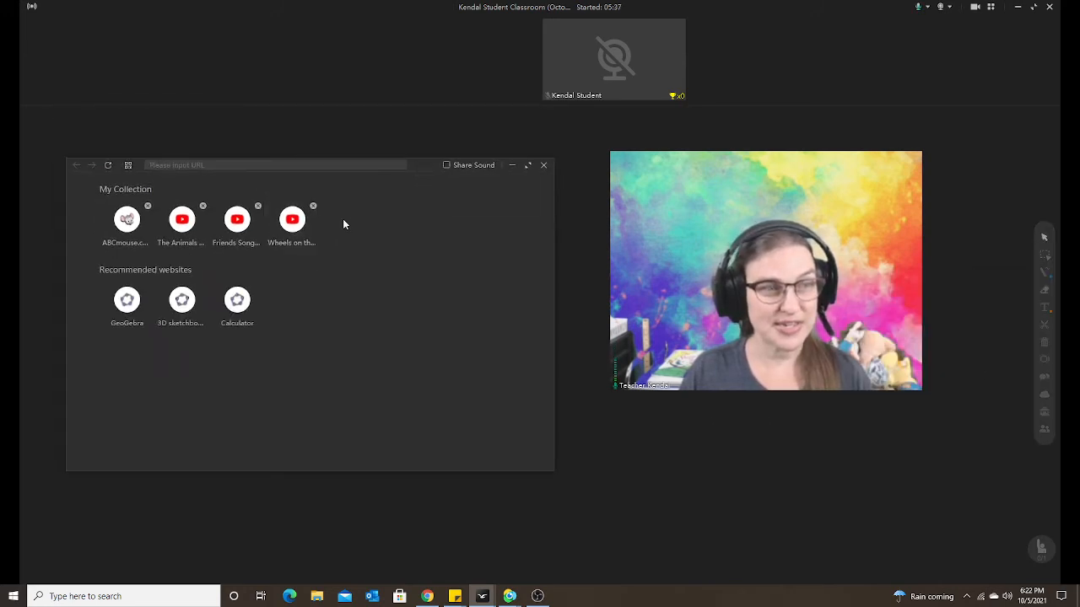
mouse_move(292, 219)
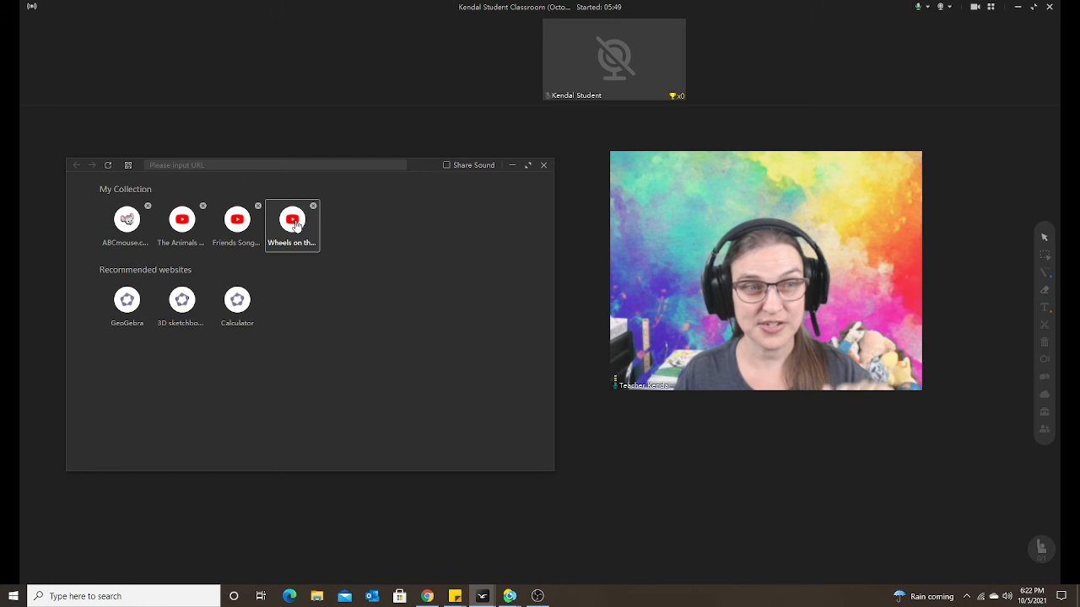
left_click(292, 219)
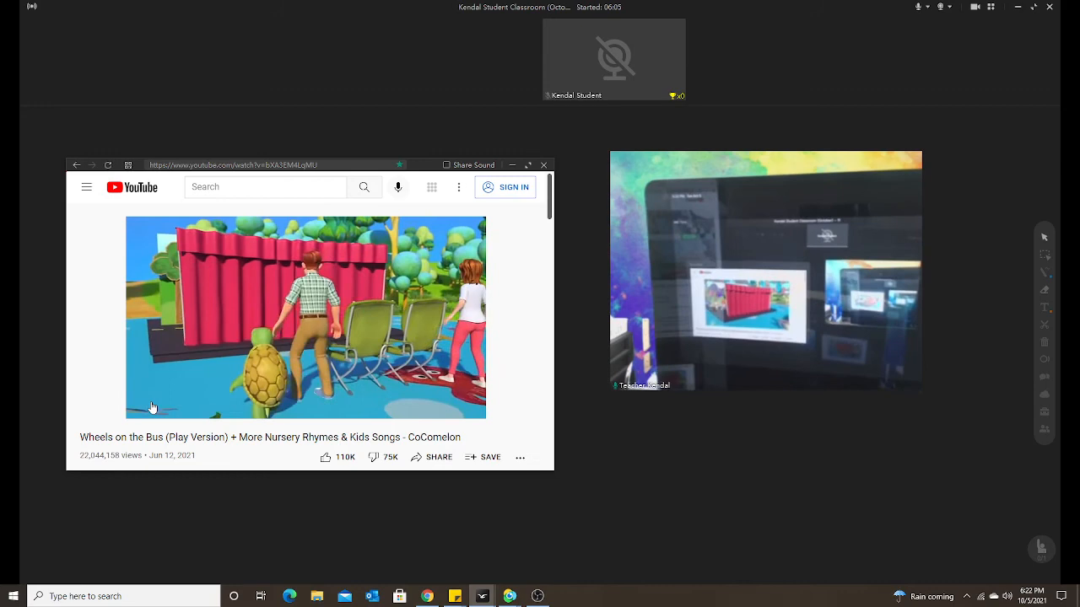
Pause Wheels on the Bus at 0:20 and close the in-class browser.
left_click(306, 317)
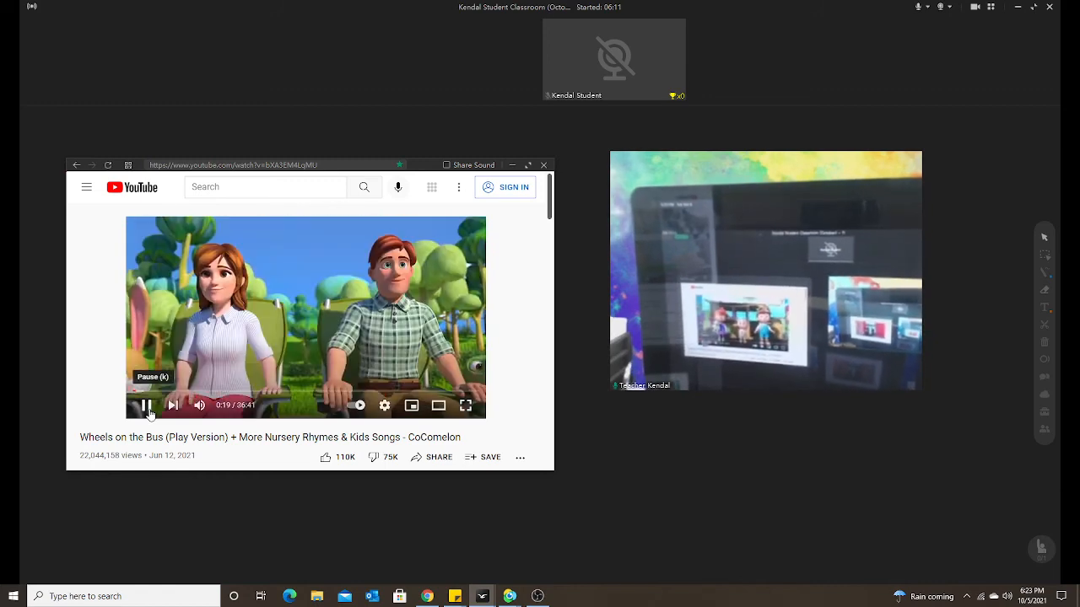
left_click(145, 405)
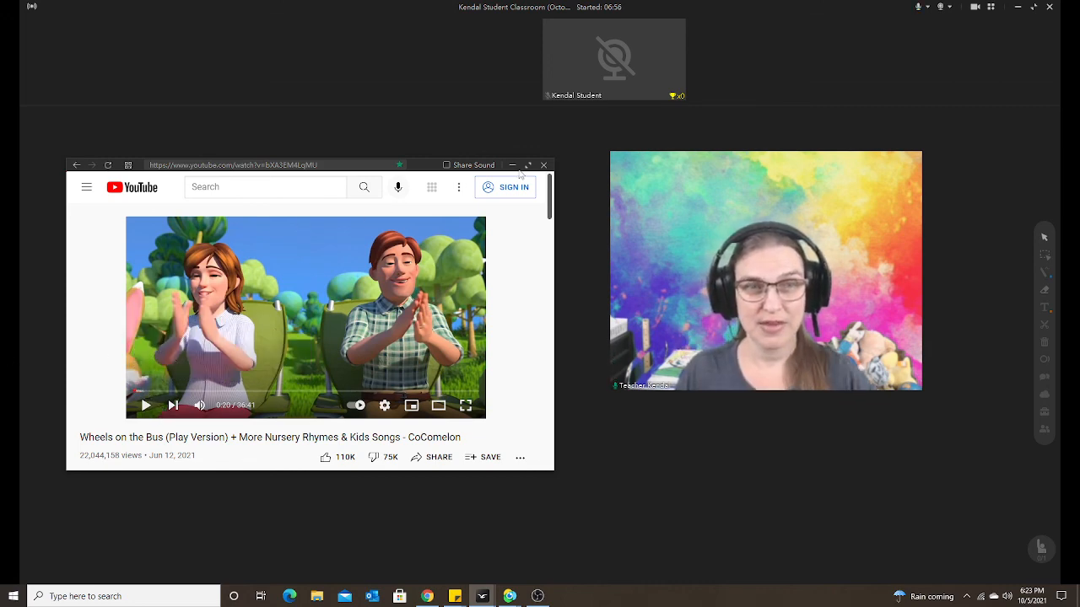
left_click(544, 164)
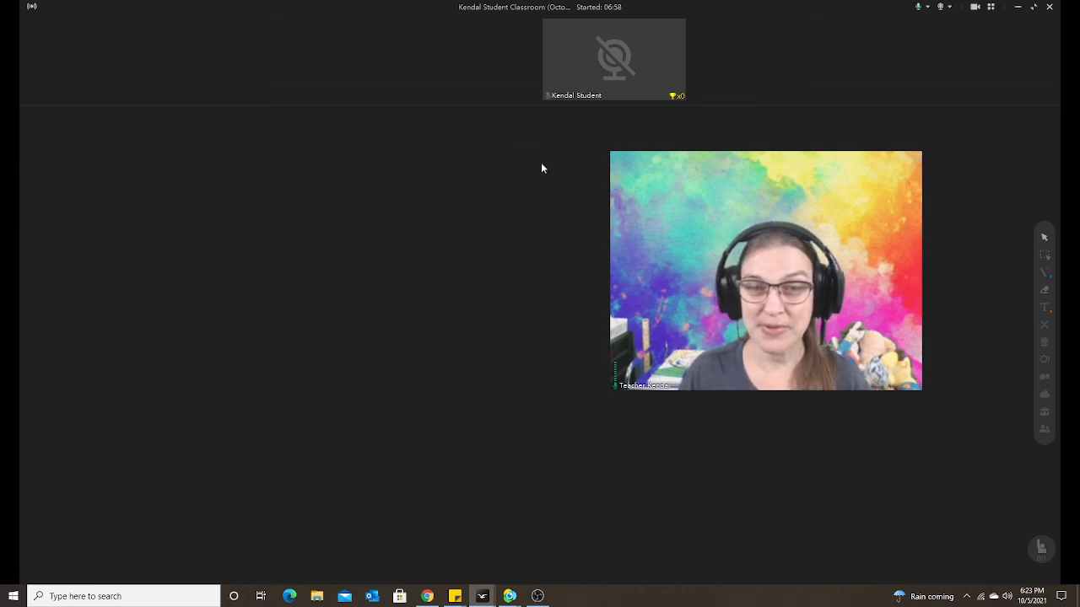